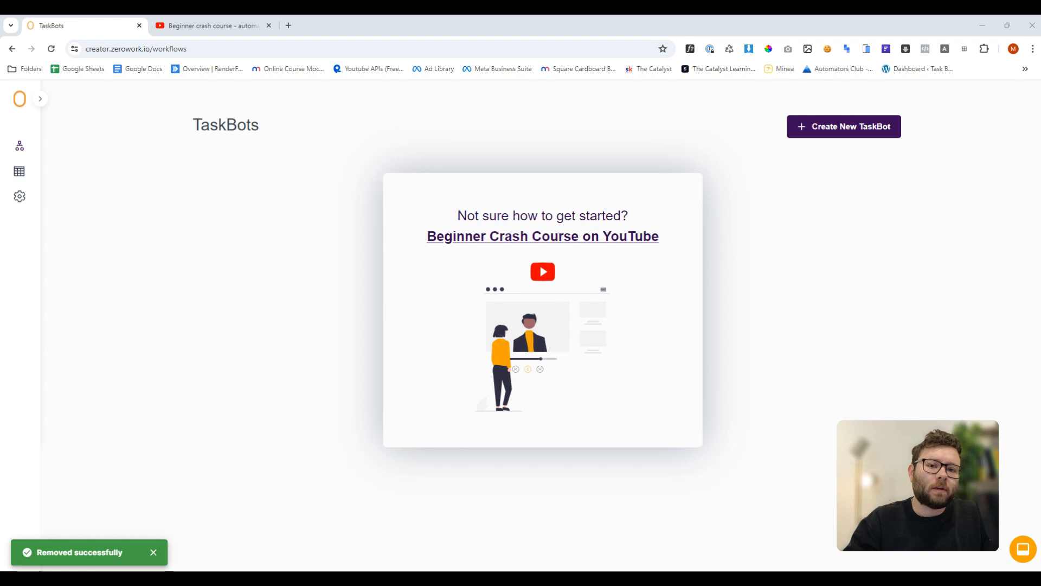
- Open zerowork.io in a new tab and scroll through the Scrape Data and Enrich Data sections
click(287, 26)
text(zerowork.io)
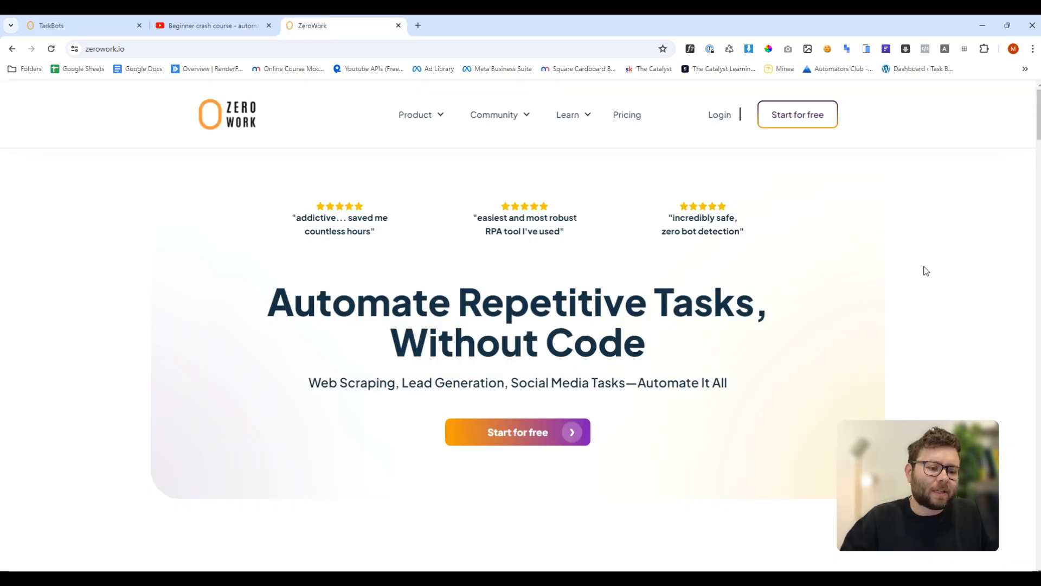
scroll(down, 3)
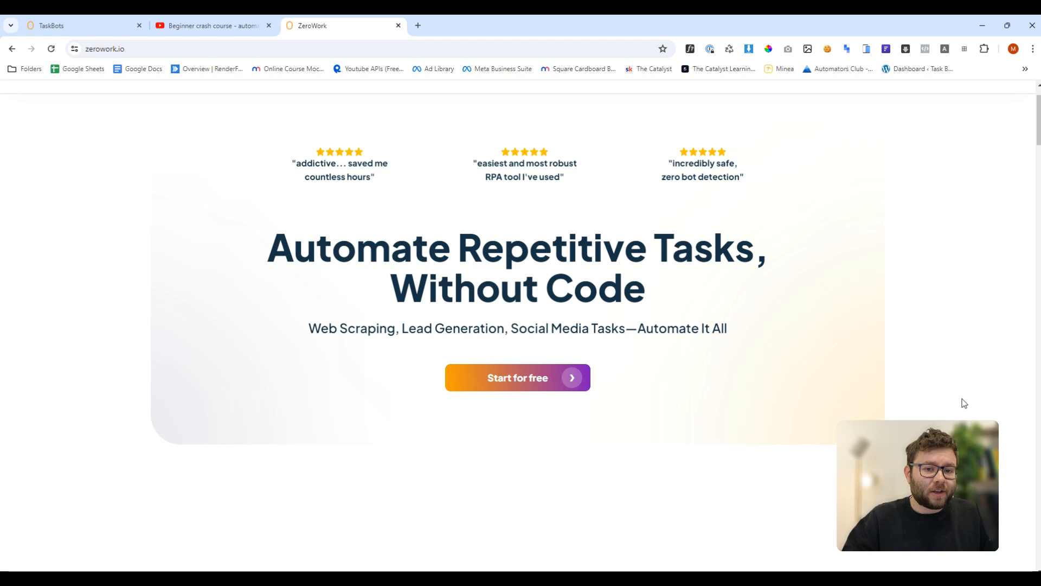
scroll(down, 3)
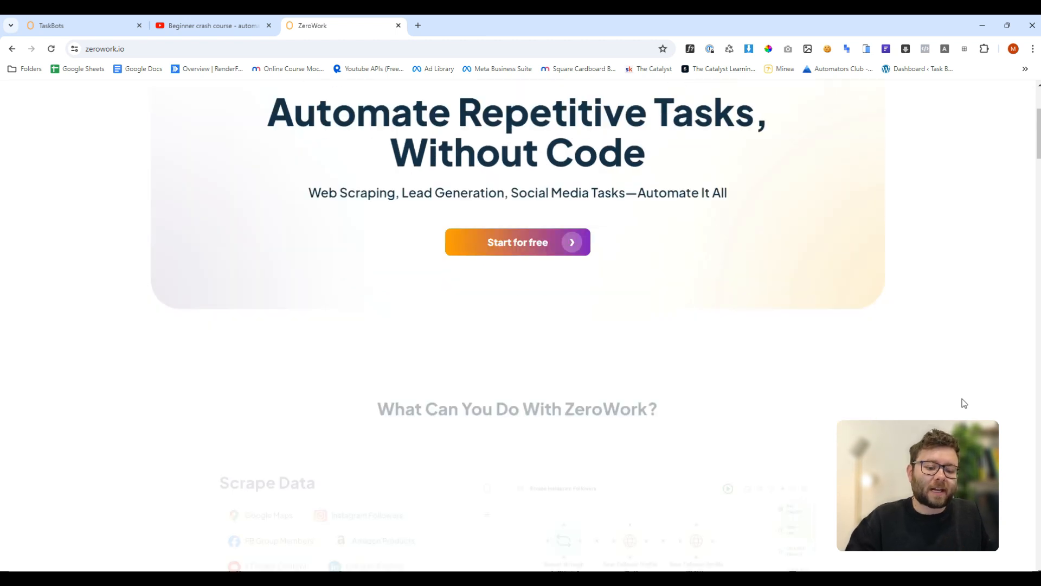
scroll(down, 3)
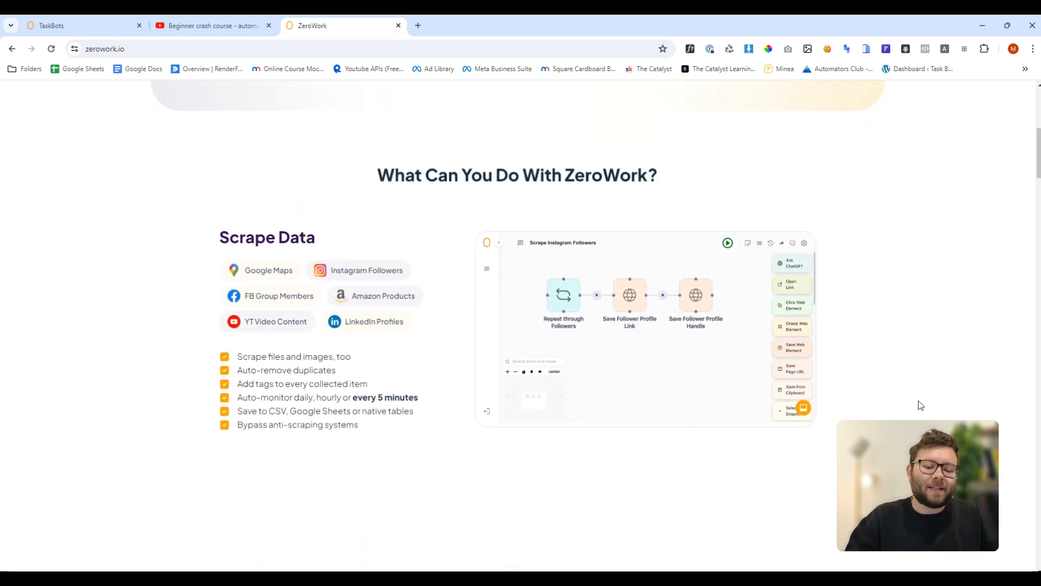
scroll(down, 3)
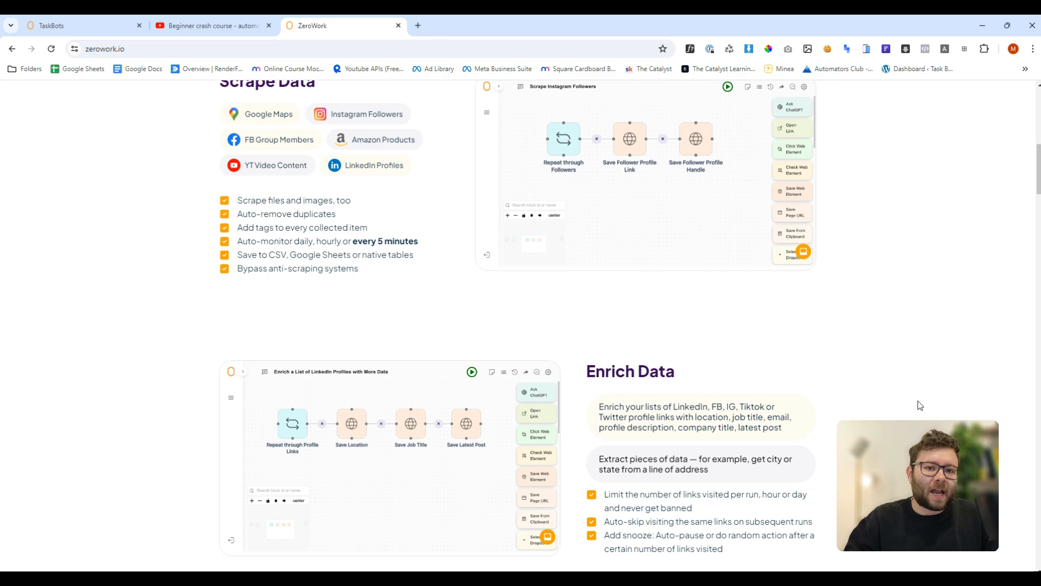
- Browse the 22-video ZeroWork beginner crash course playlist, then close the extra tabs
click(212, 26)
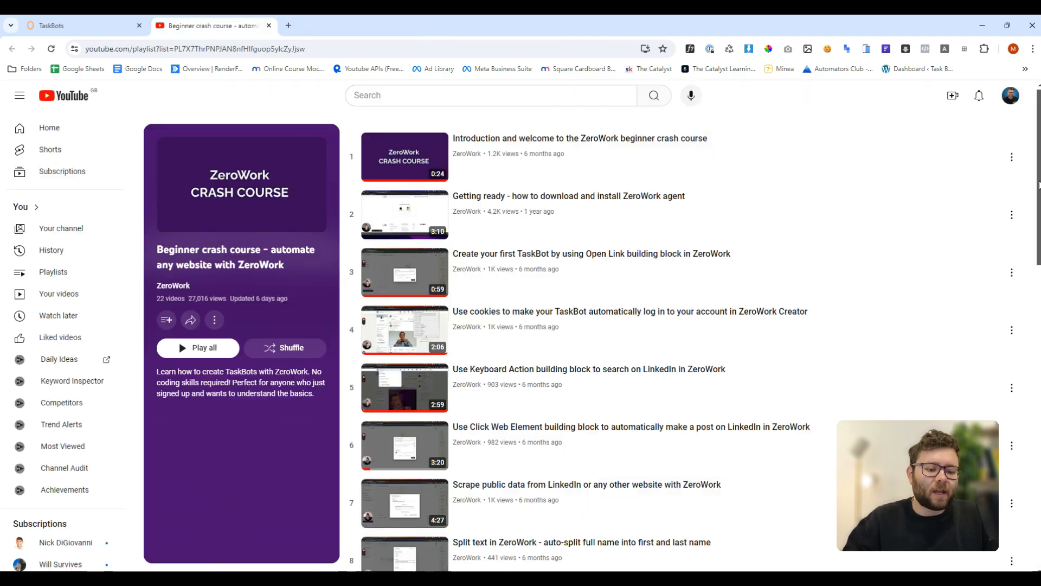
scroll(down, 3)
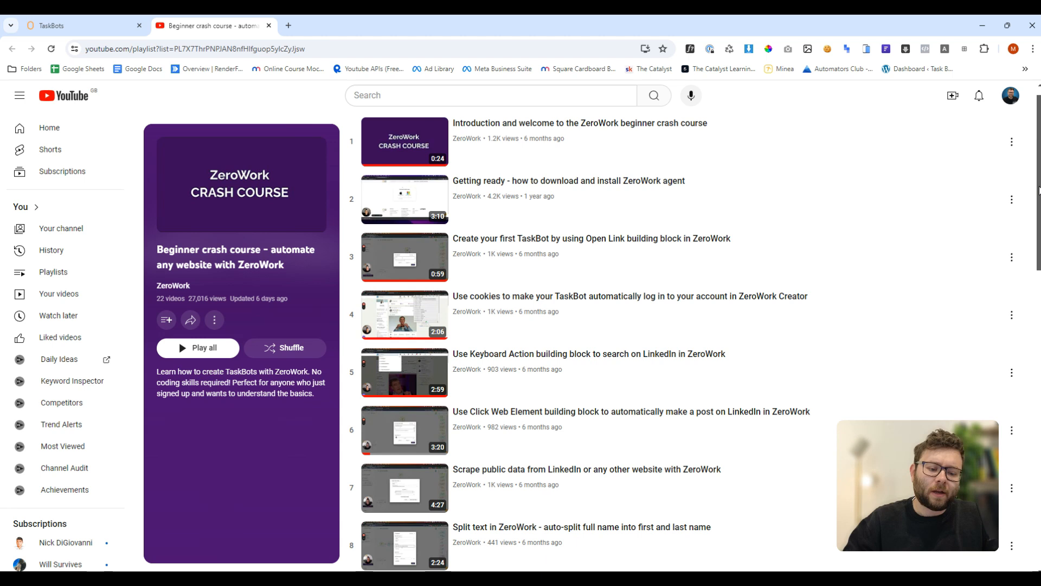
scroll(down, 3)
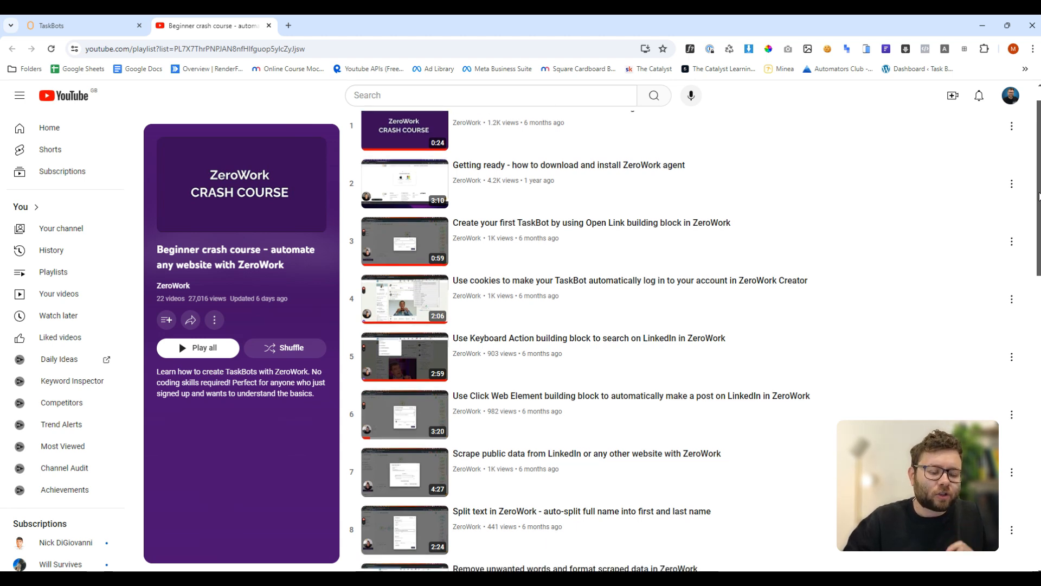
scroll(down, 3)
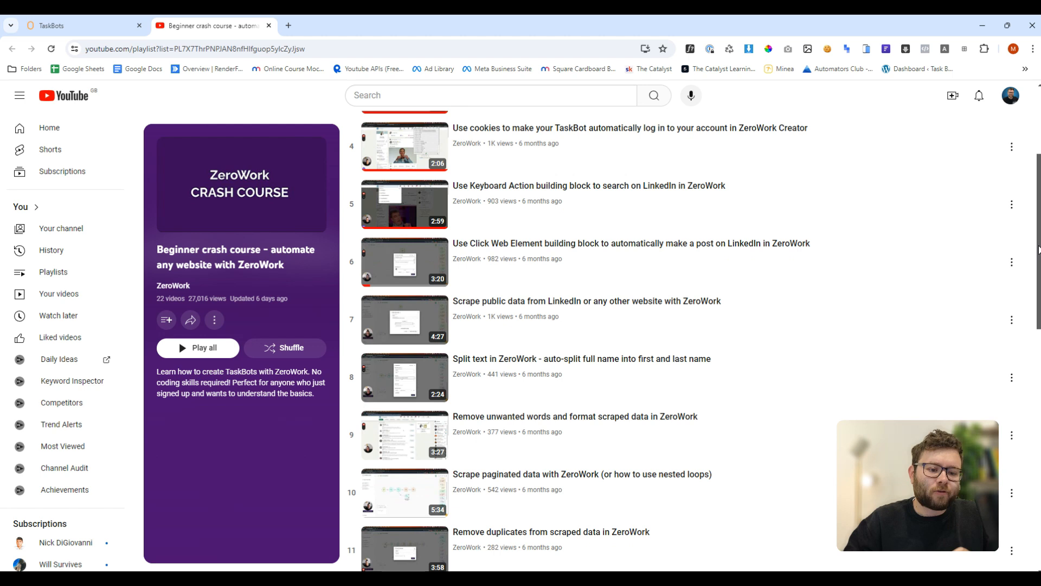
scroll(down, 3)
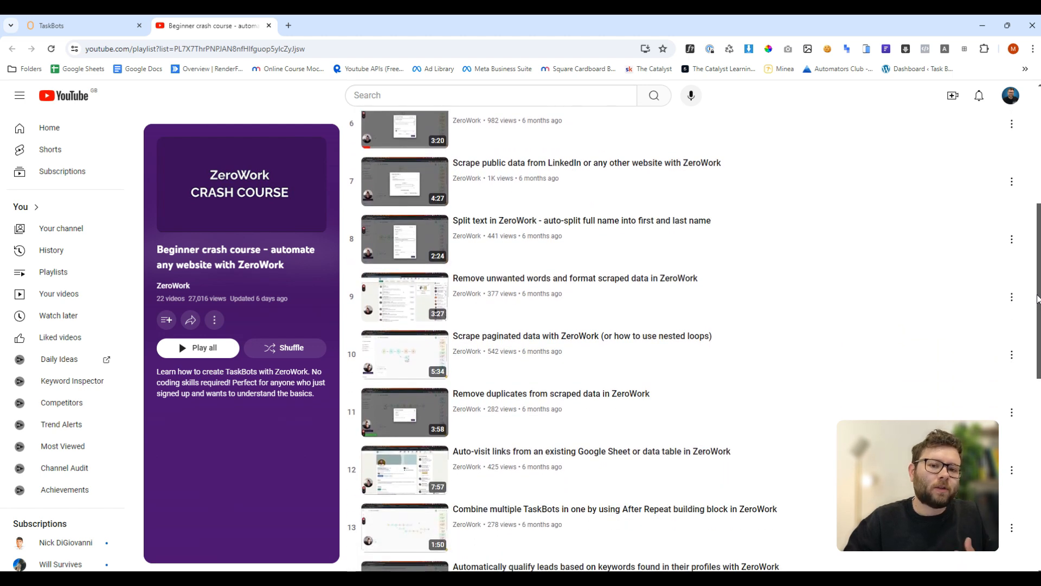
scroll(down, 3)
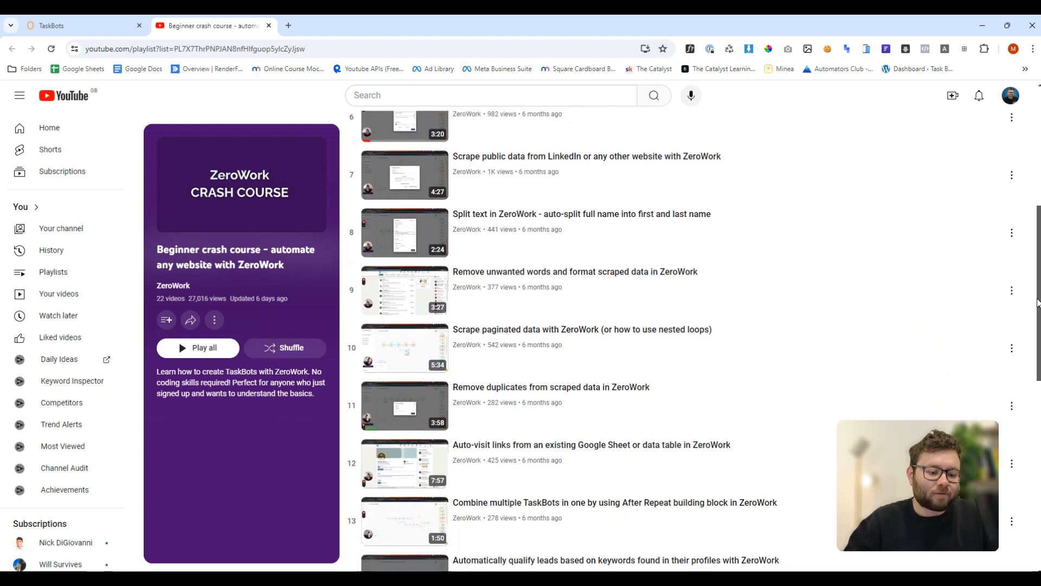
scroll(down, 3)
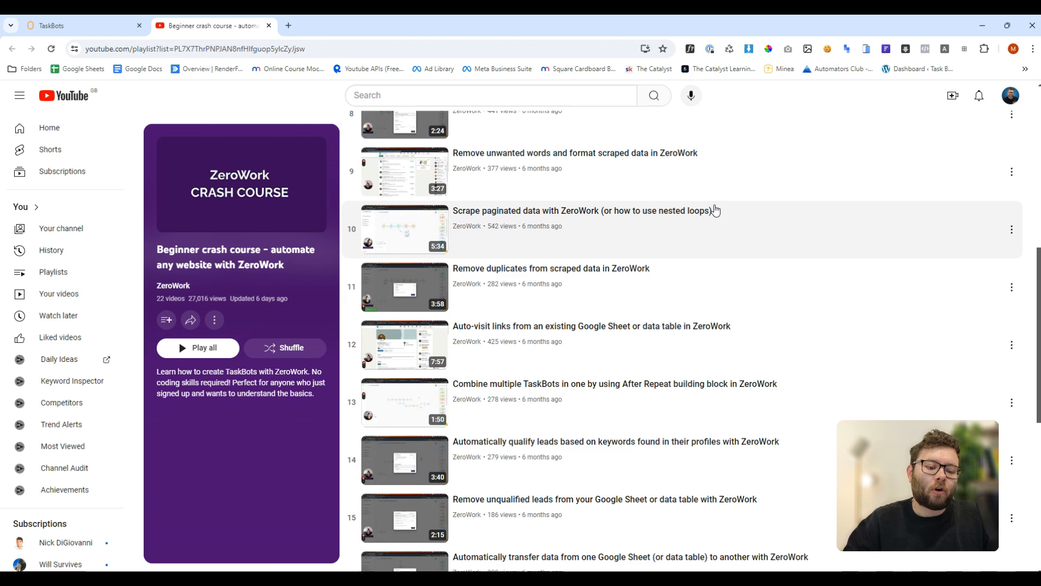
scroll(down, 3)
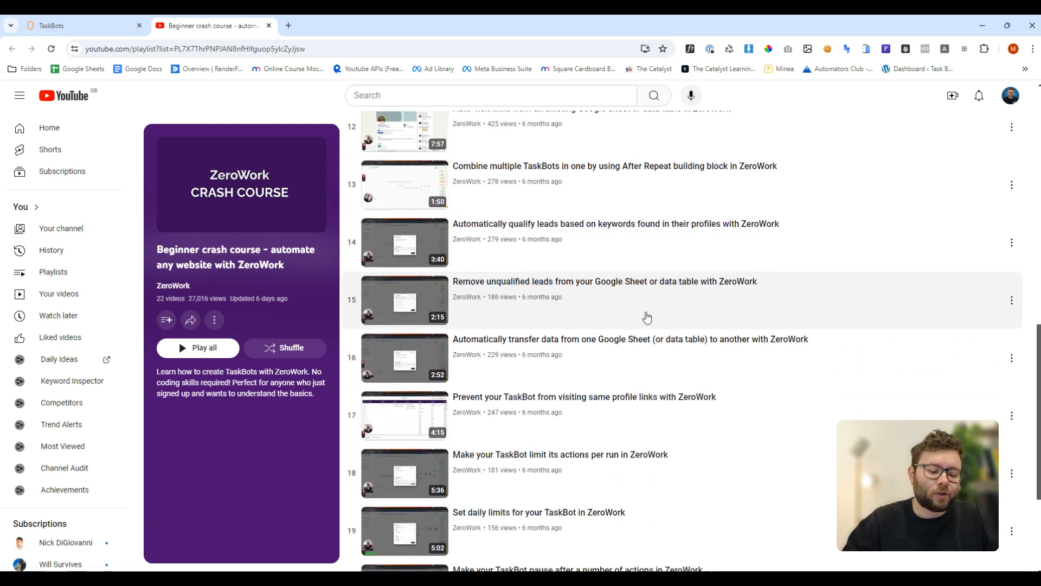
scroll(down, 3)
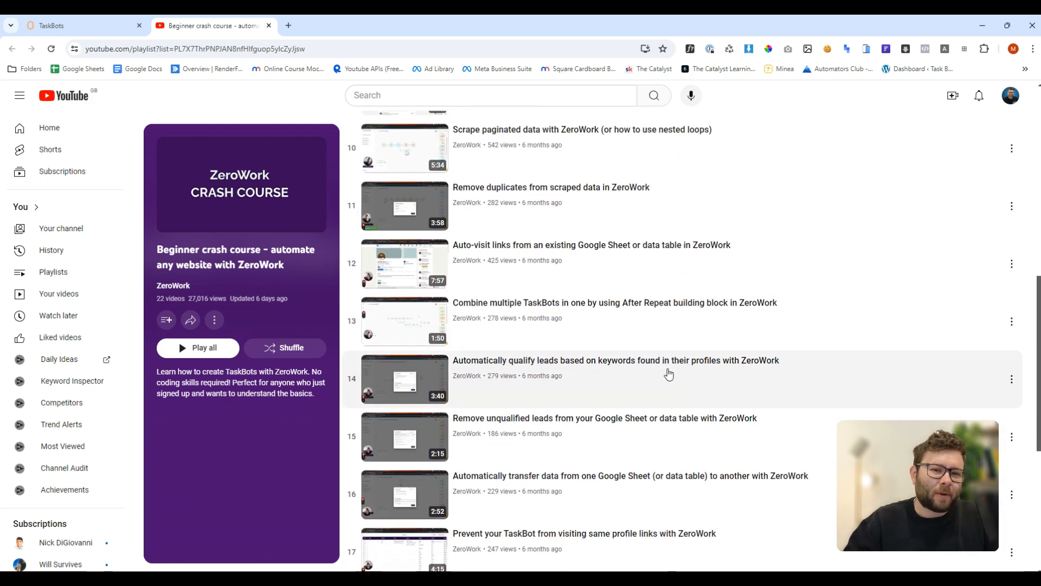
scroll(up, 3)
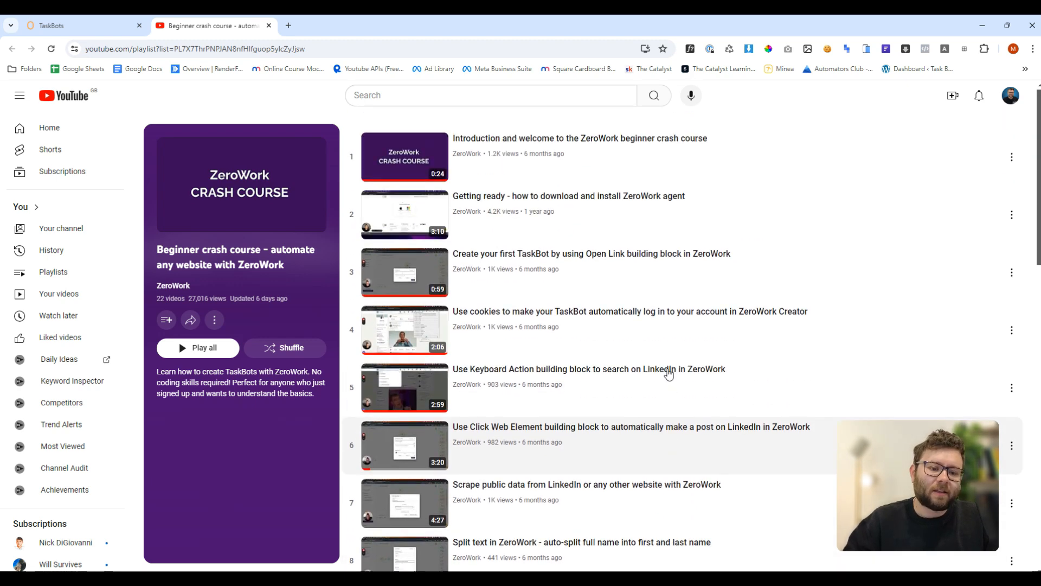
mouse_move(639, 407)
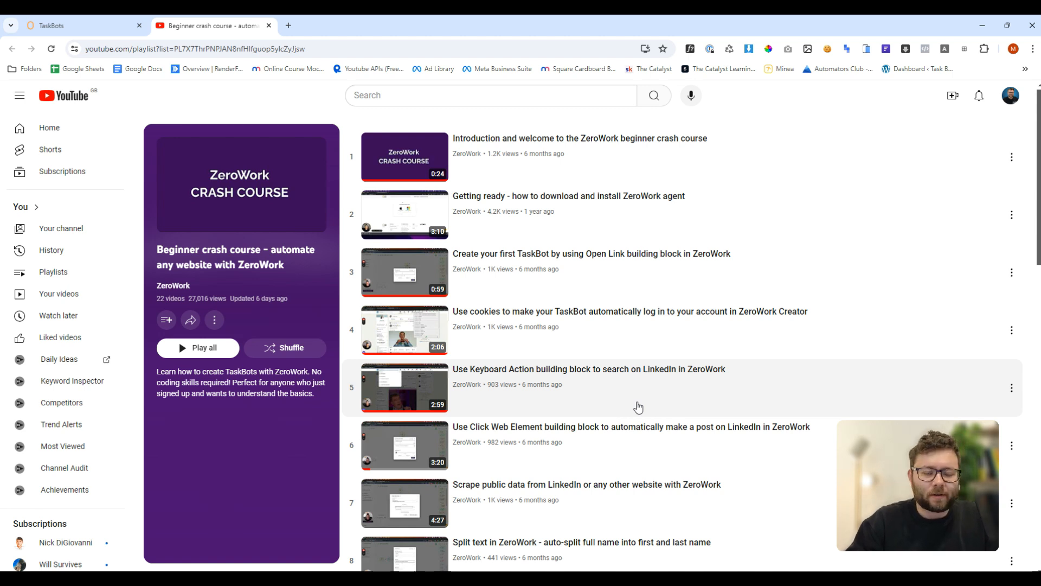
click(71, 26)
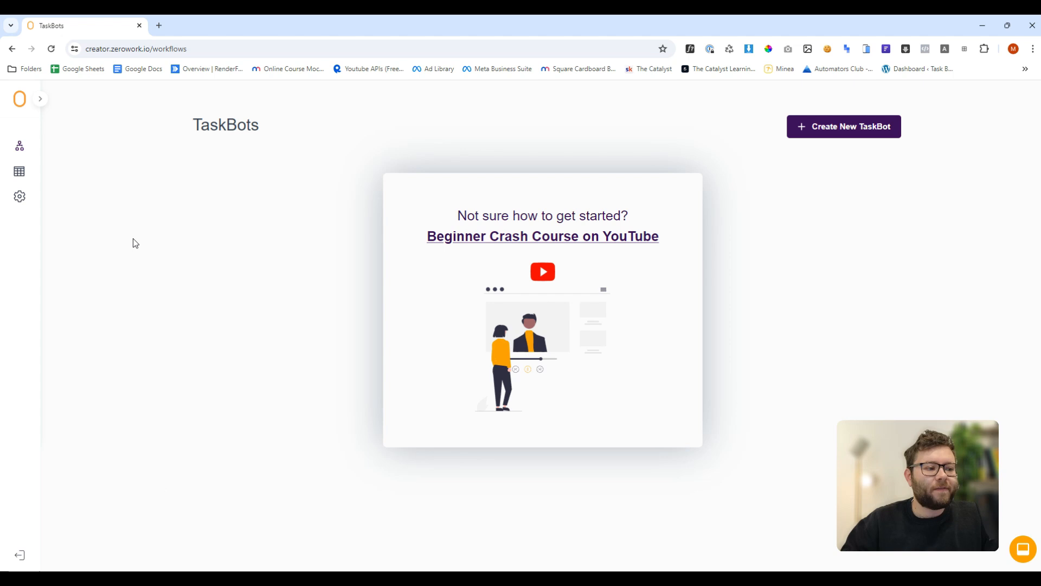
mouse_move(19, 173)
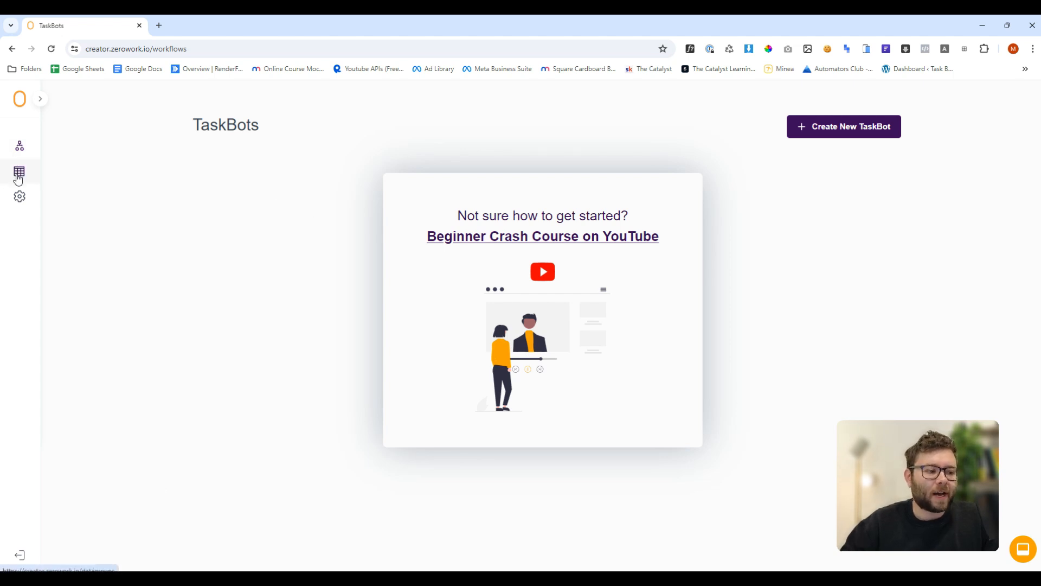
- Visit the empty Tables page, then create a new blank TaskBot
click(18, 172)
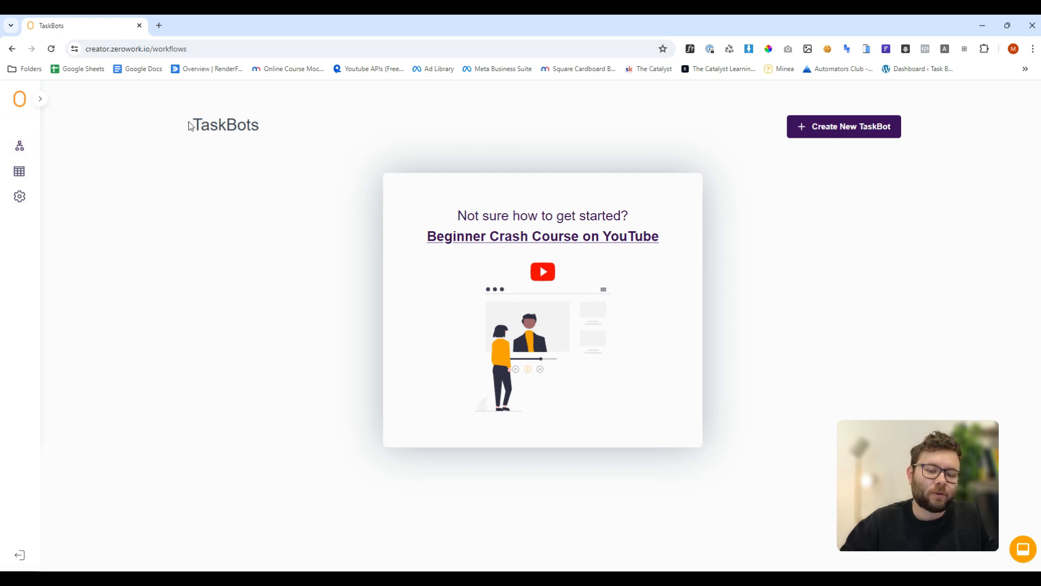
click(19, 171)
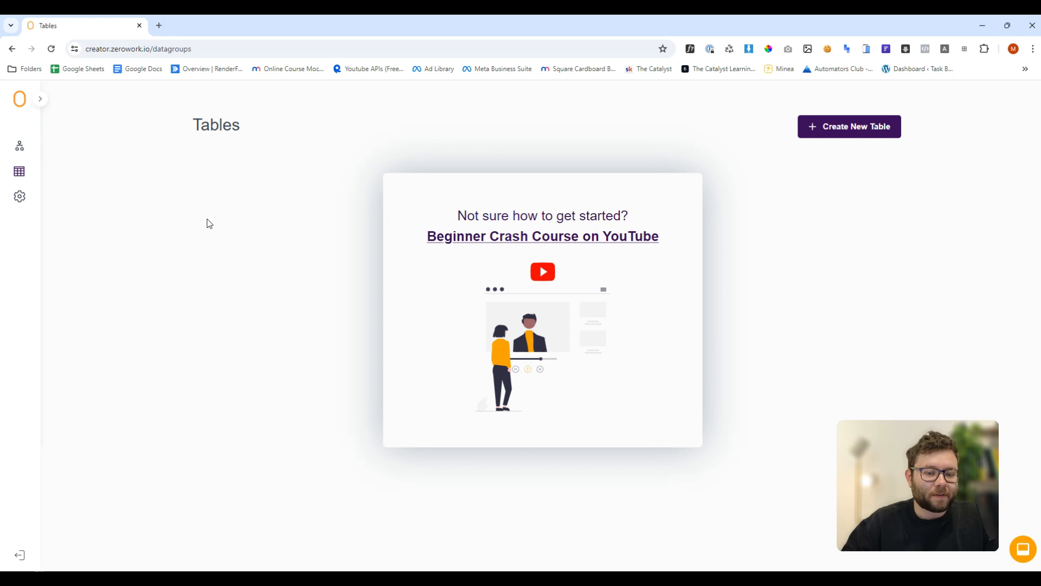
click(20, 197)
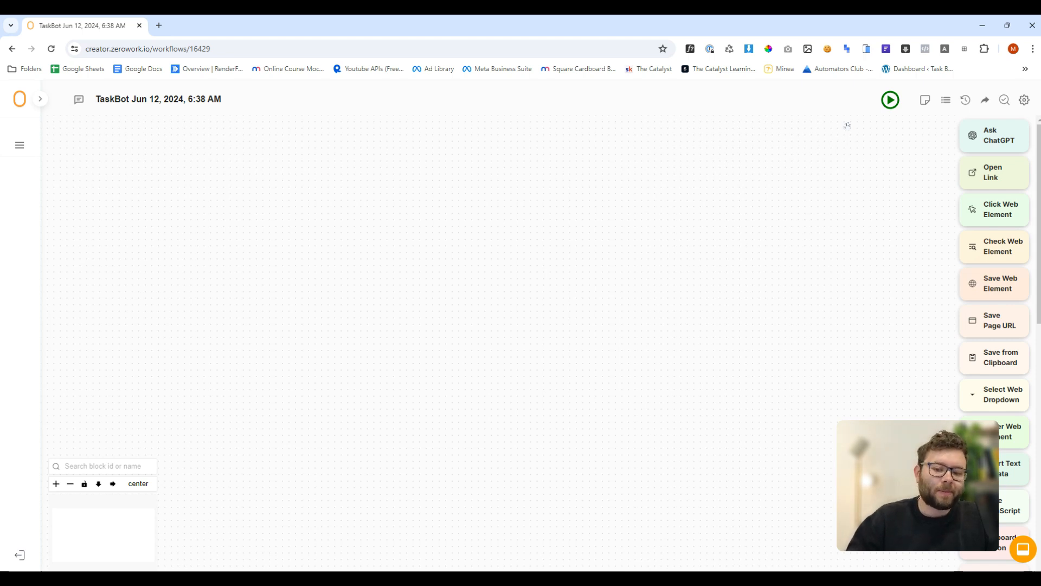
- Place an Open Link block on the canvas and enter its link
drag(994, 172, 727, 172)
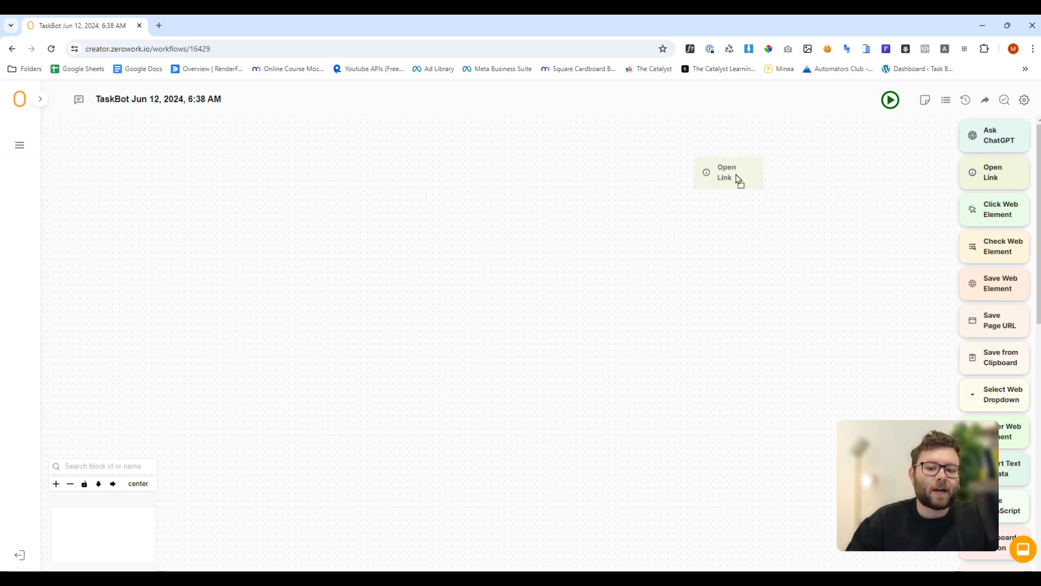
click(728, 172)
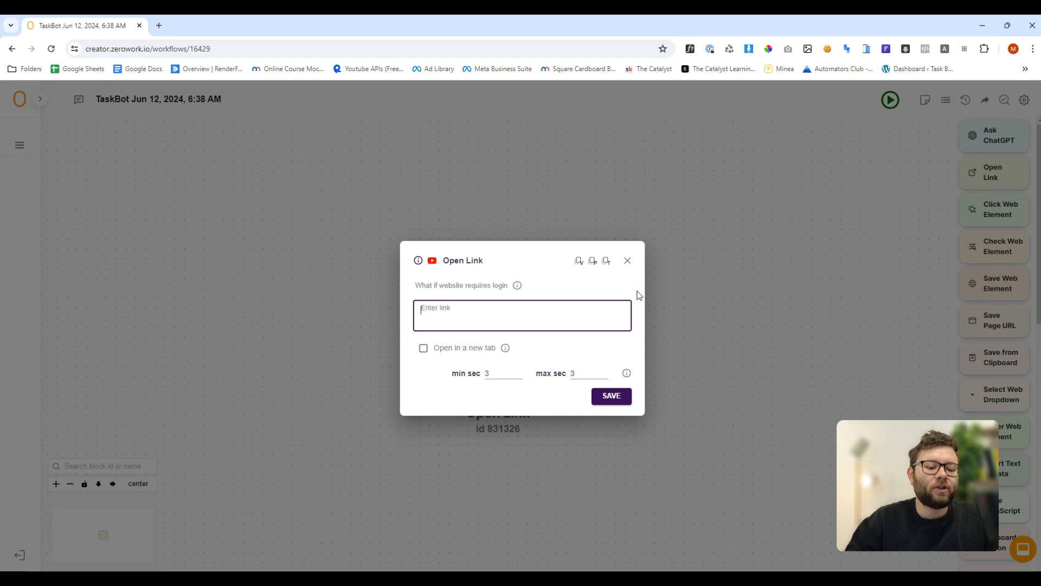
text(http)
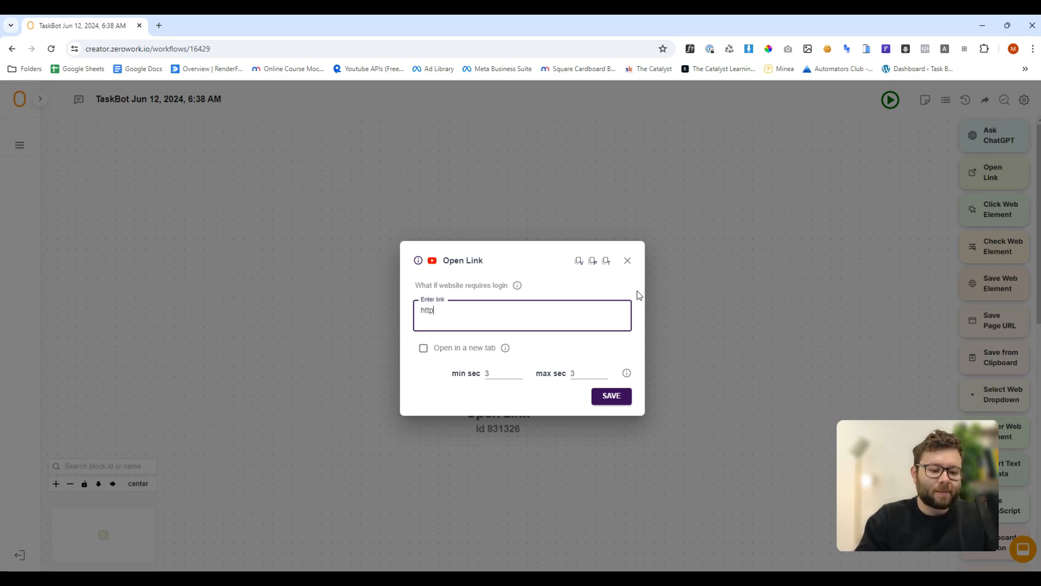
click(611, 396)
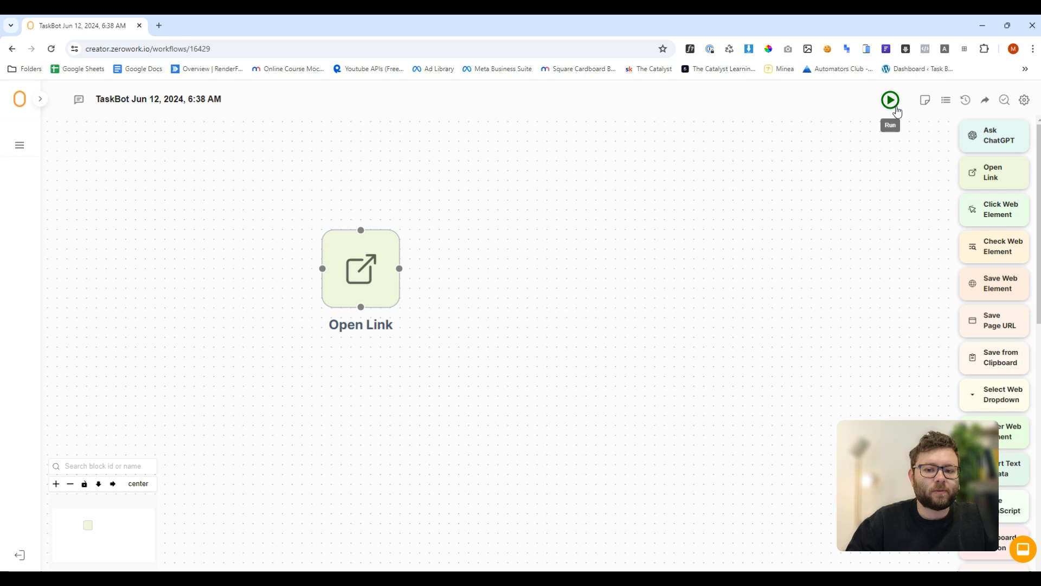
click(890, 100)
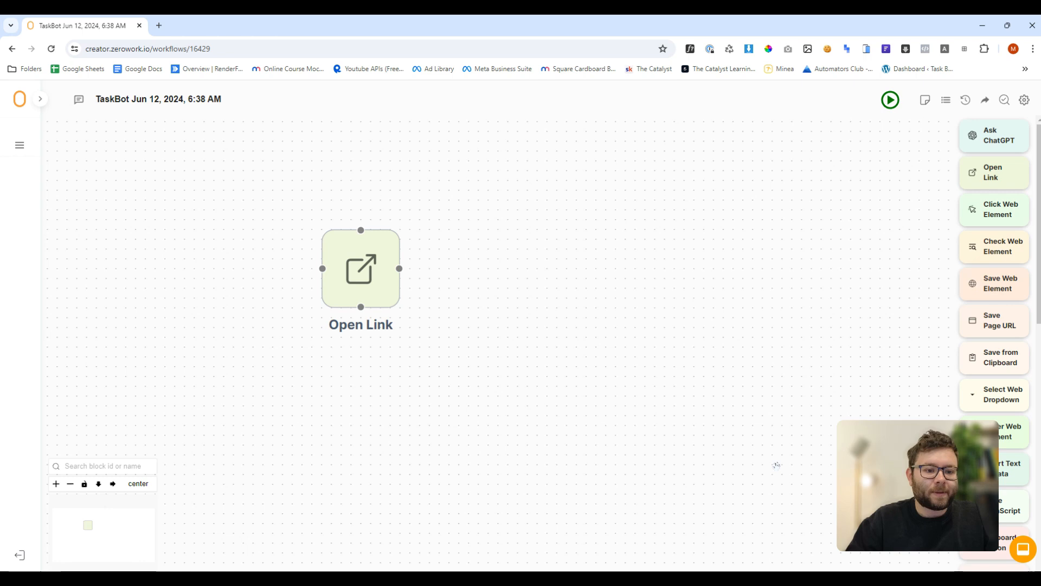
mouse_move(585, 380)
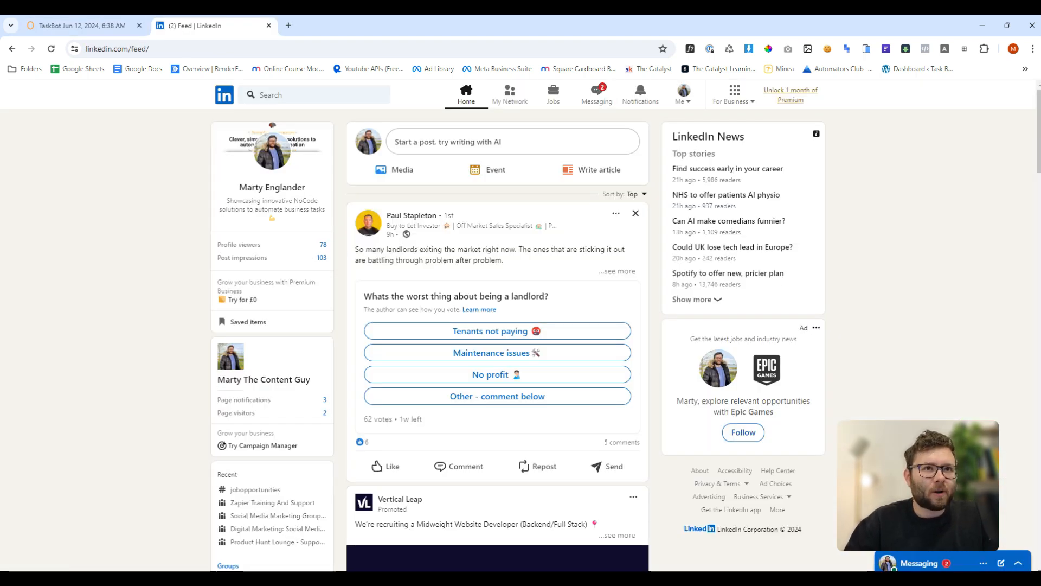
mouse_move(821, 106)
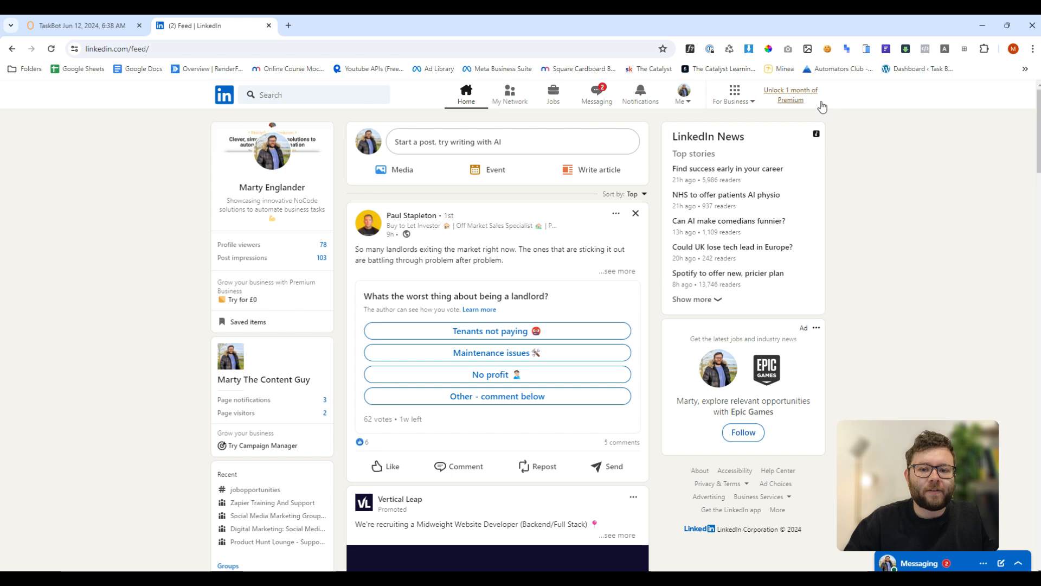
mouse_move(826, 48)
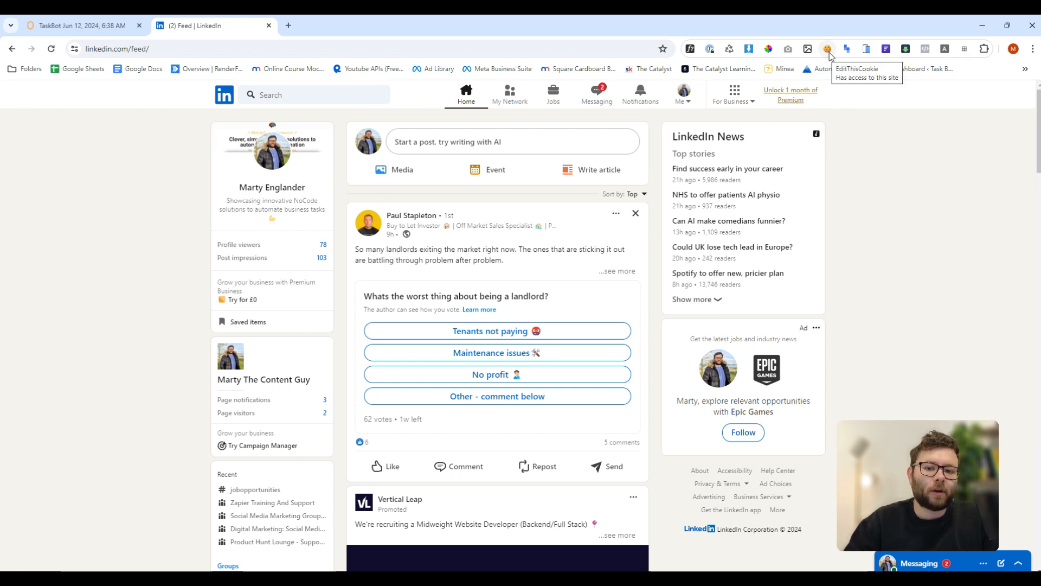
- Export all LinkedIn cookies to the clipboard with the EditThisCookie extension
click(827, 48)
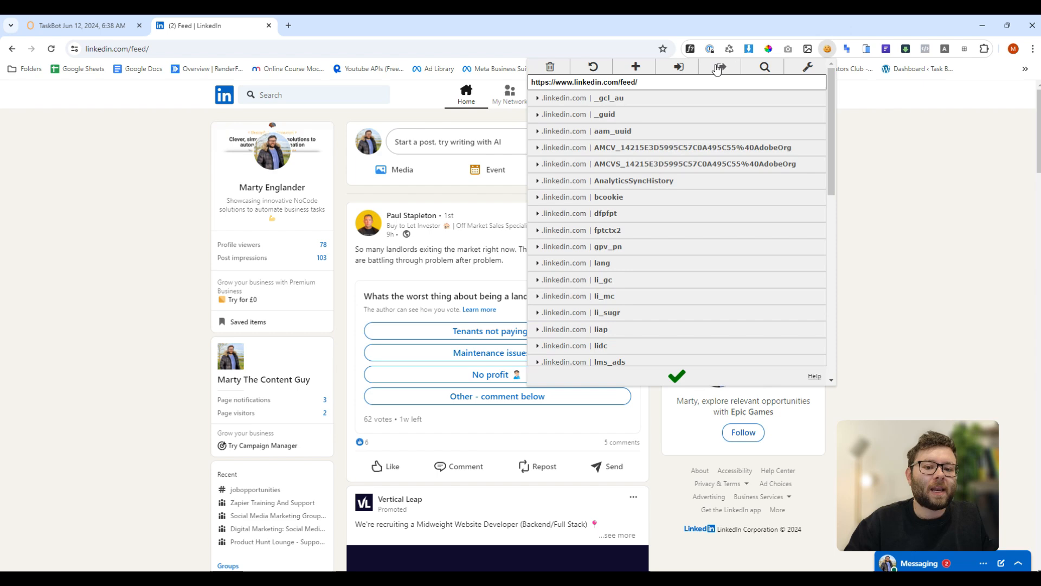
click(720, 66)
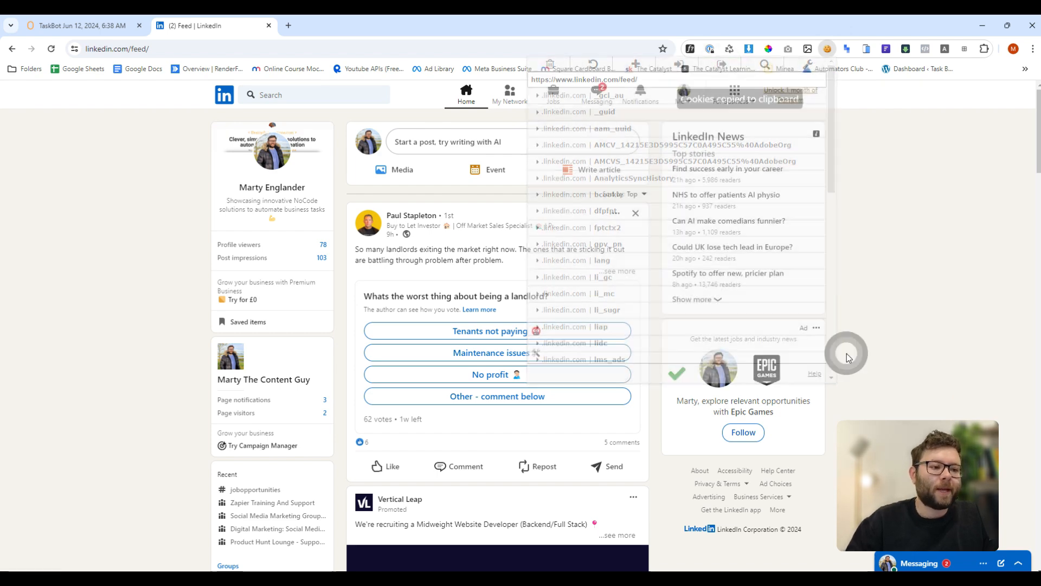
click(84, 26)
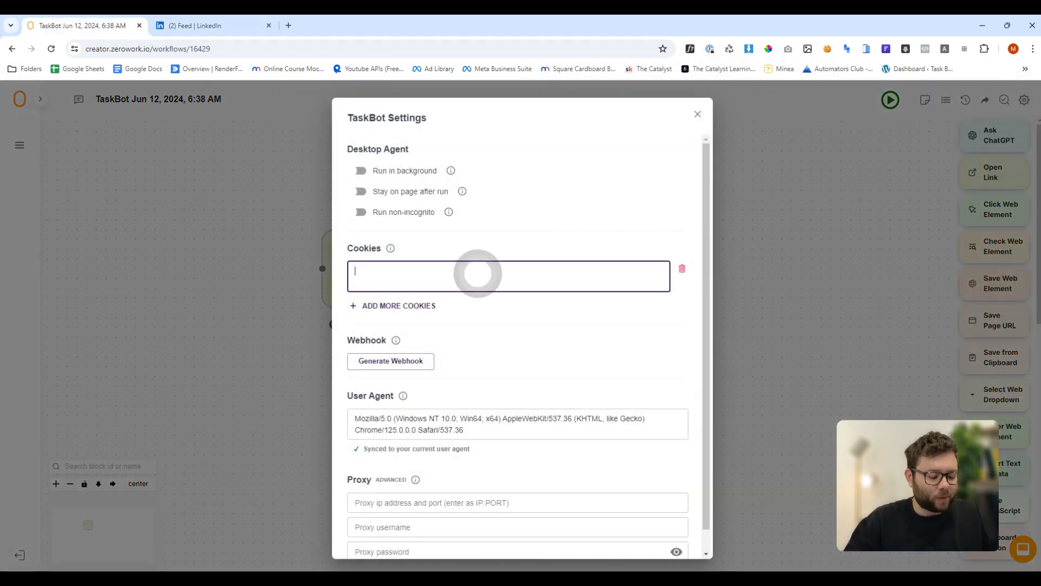
- Save the pasted LinkedIn cookies in TaskBot settings and test-run the Open Link bot
click(697, 114)
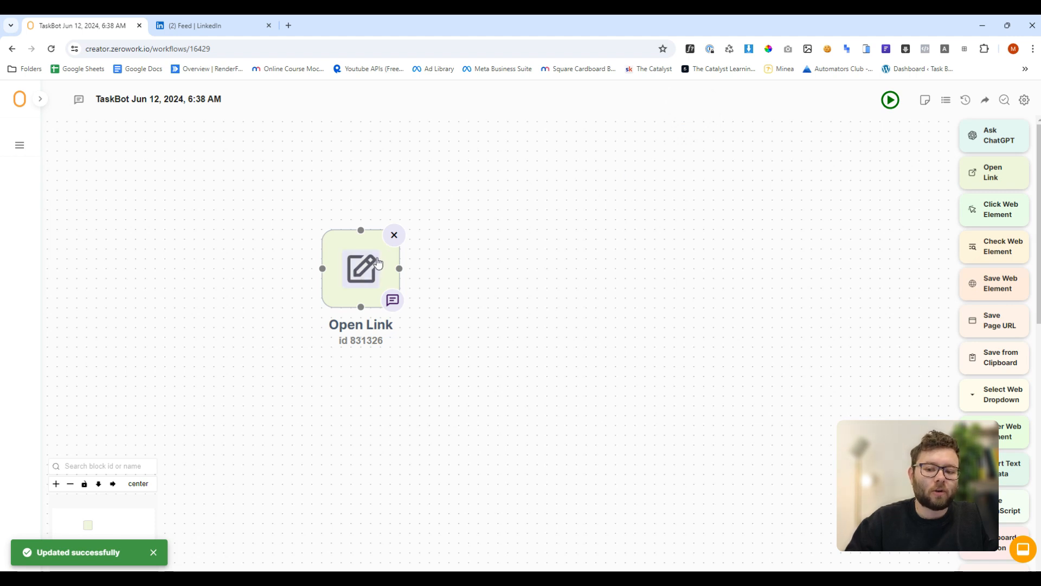
click(198, 26)
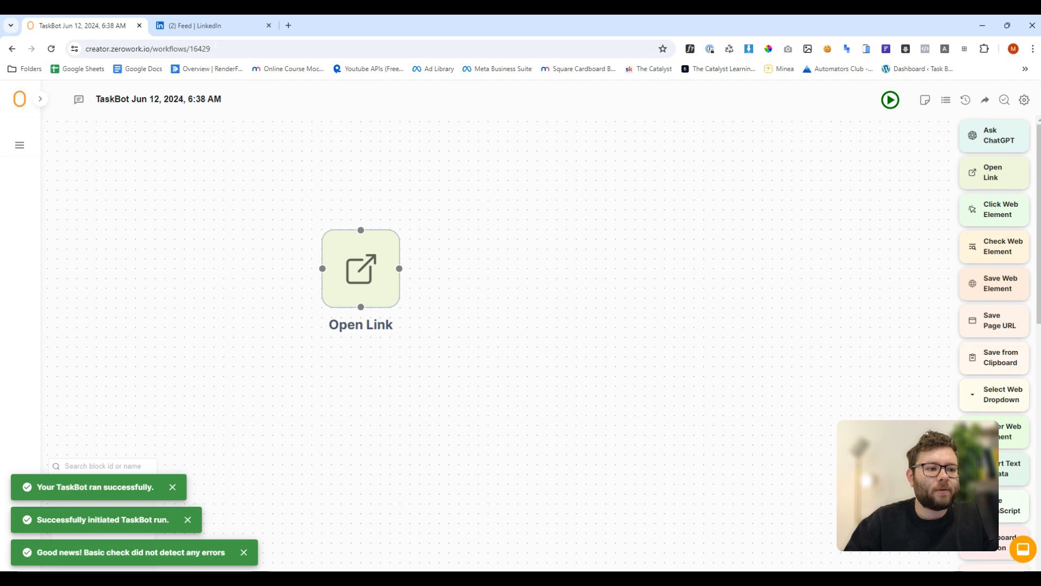
click(207, 26)
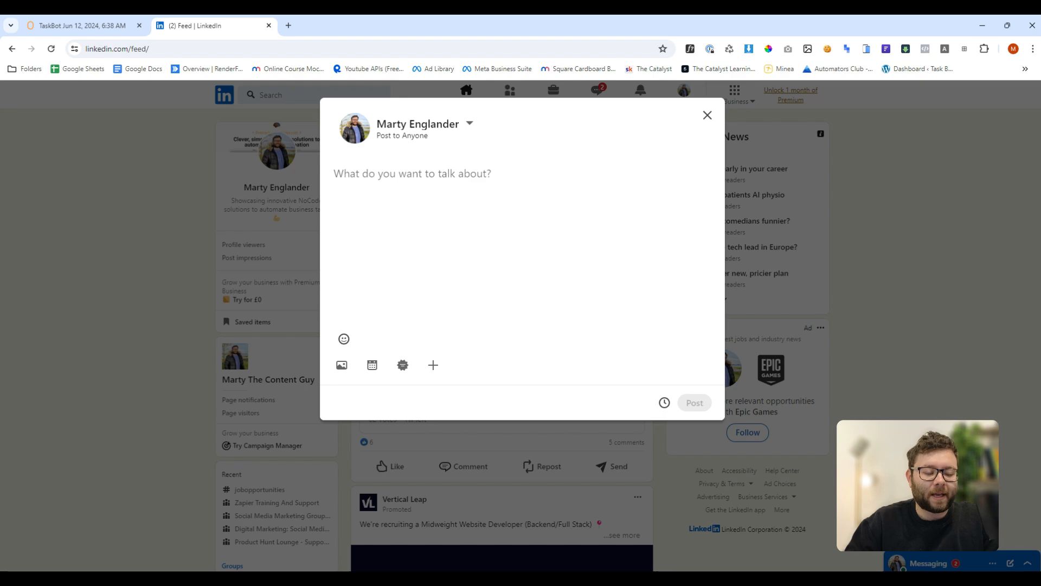
click(707, 115)
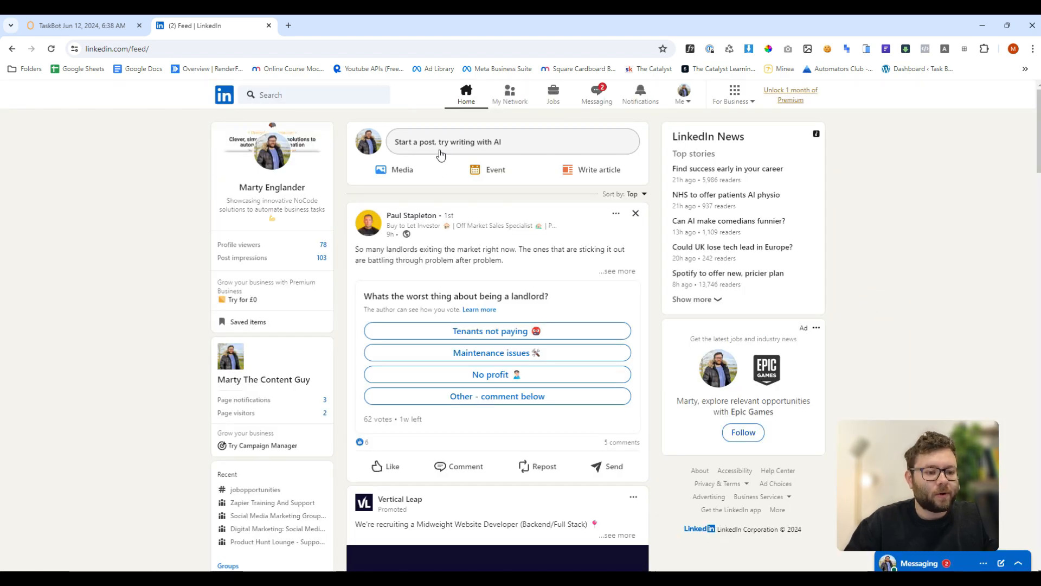
click(82, 26)
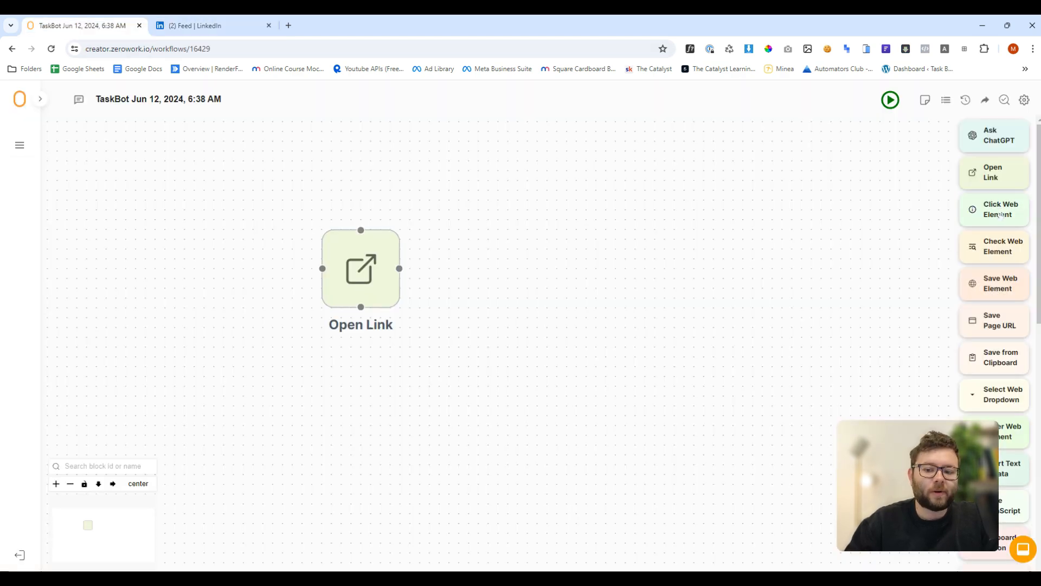
- Add a Click Web Element step with selector text="Start a post" after Open Link
click(994, 209)
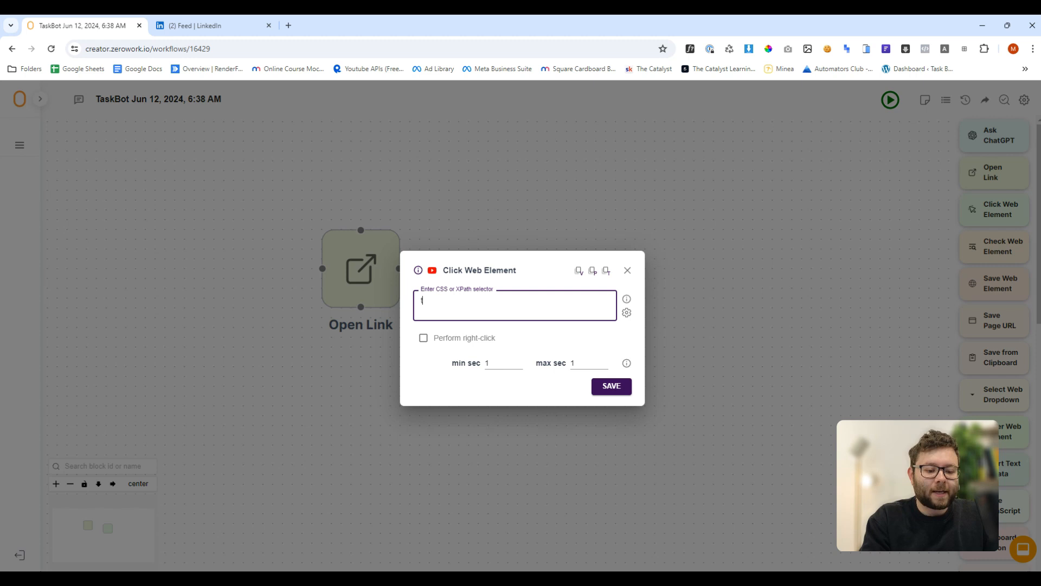
text(text=")
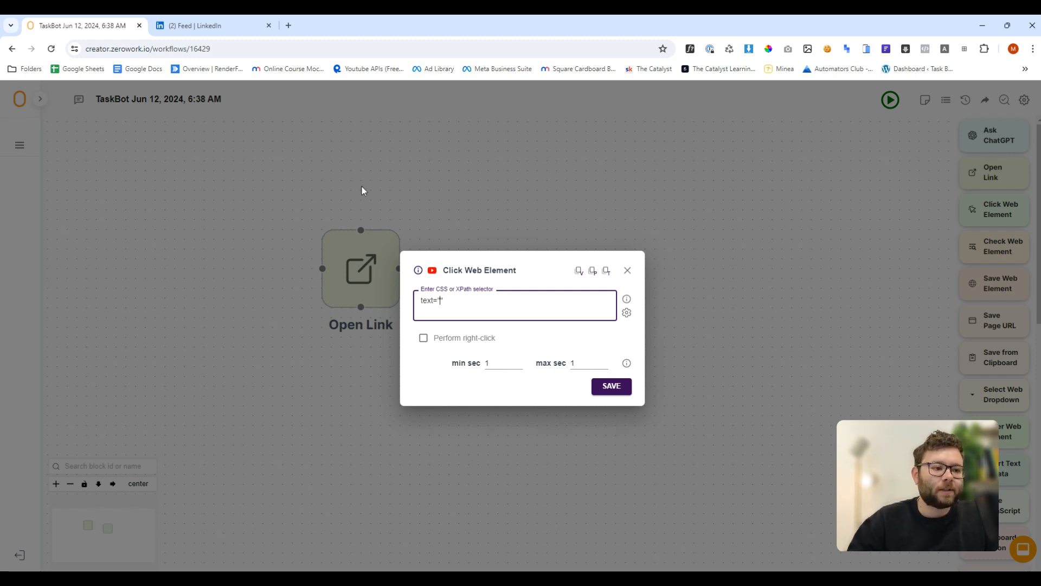
click(196, 26)
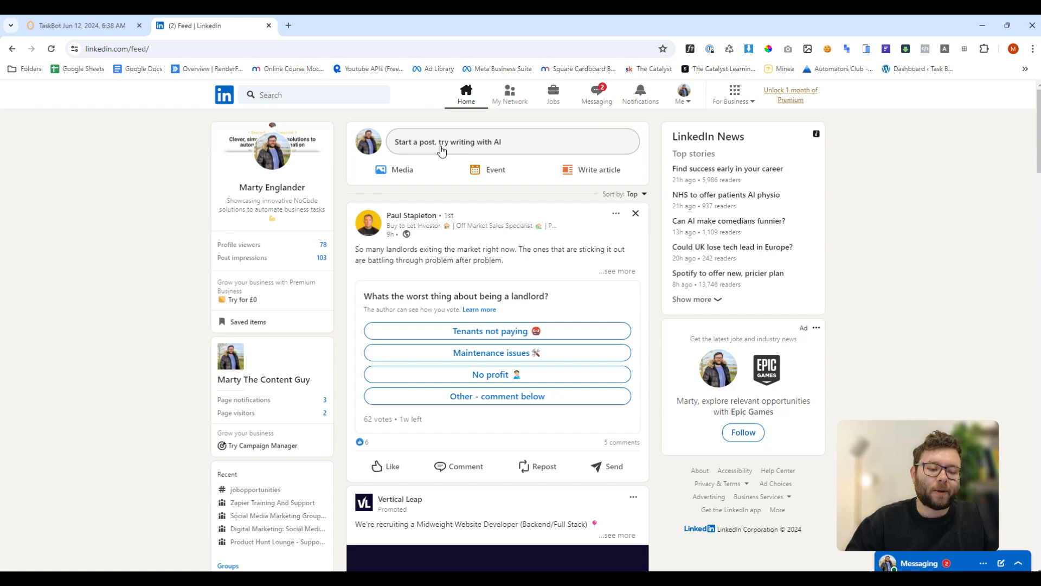
mouse_move(416, 157)
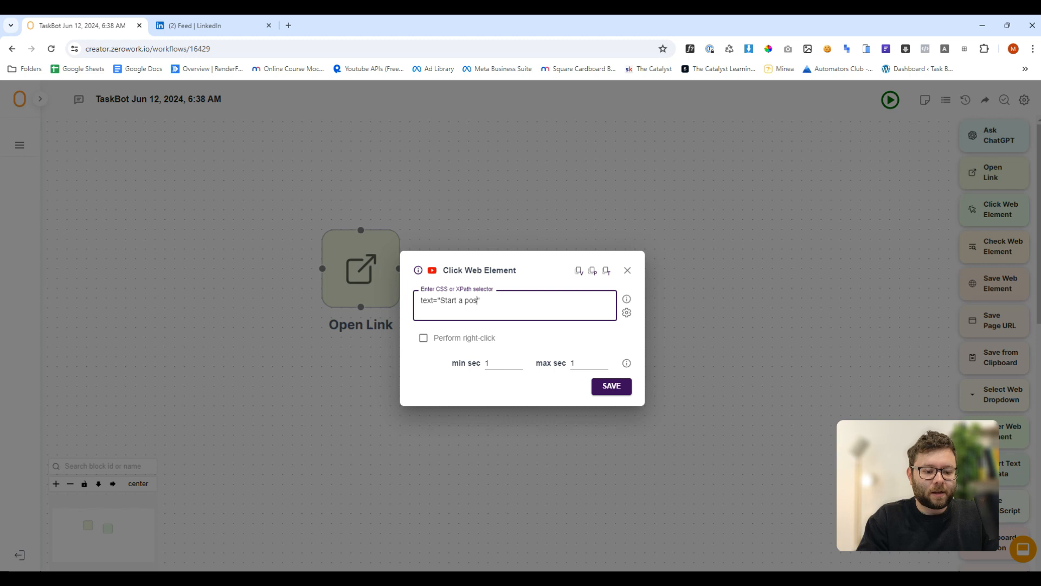
click(611, 386)
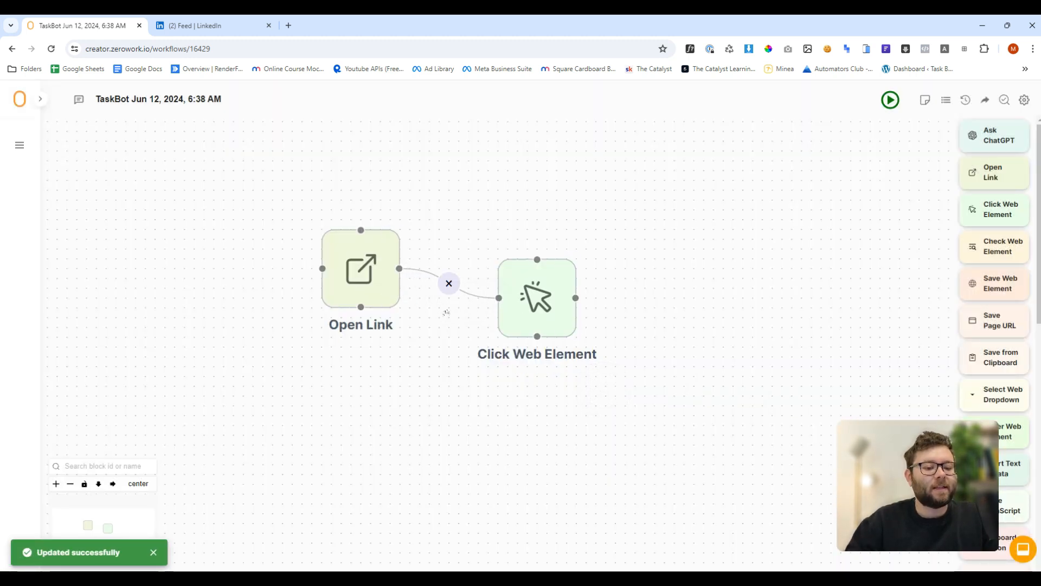
mouse_move(890, 99)
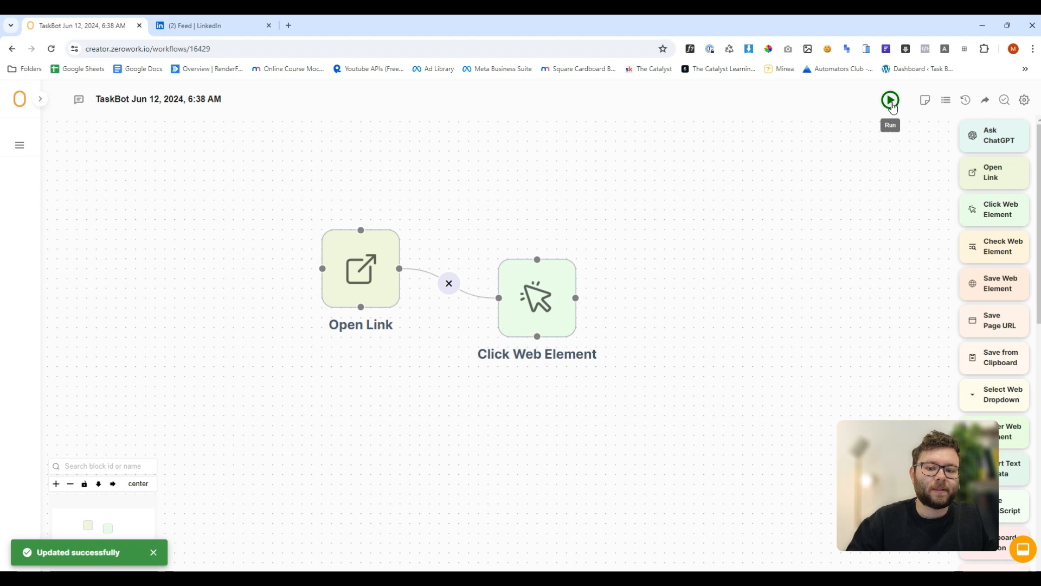
click(890, 99)
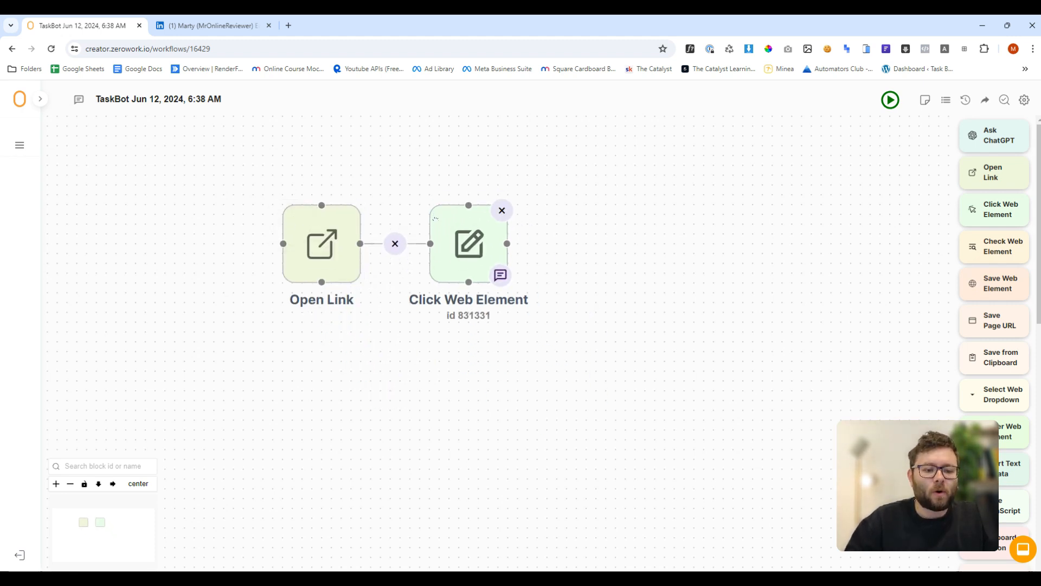
- Confirm on LinkedIn that the post composer opened, then return to the TaskBot editor
click(212, 25)
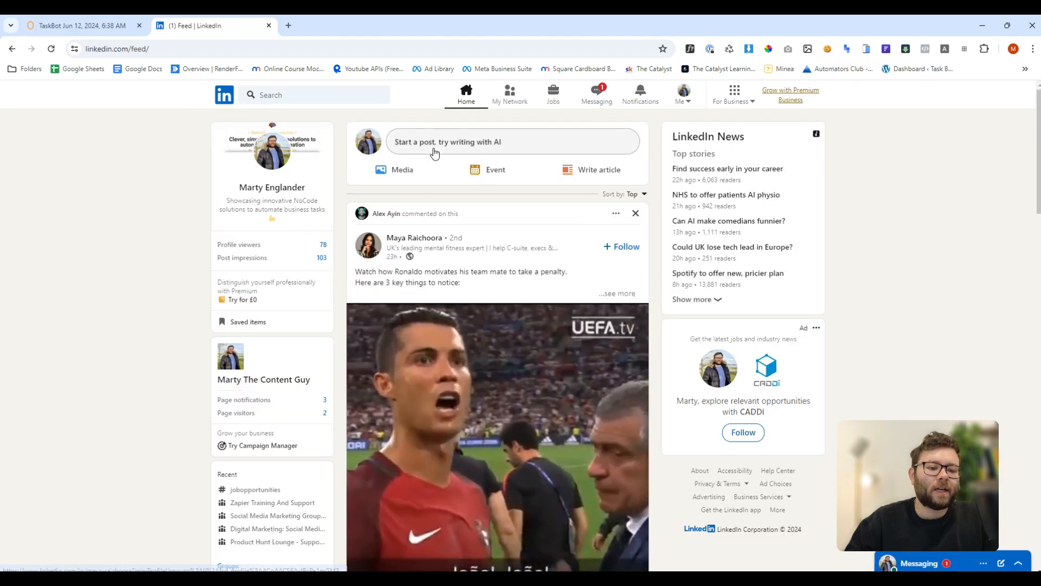
click(514, 141)
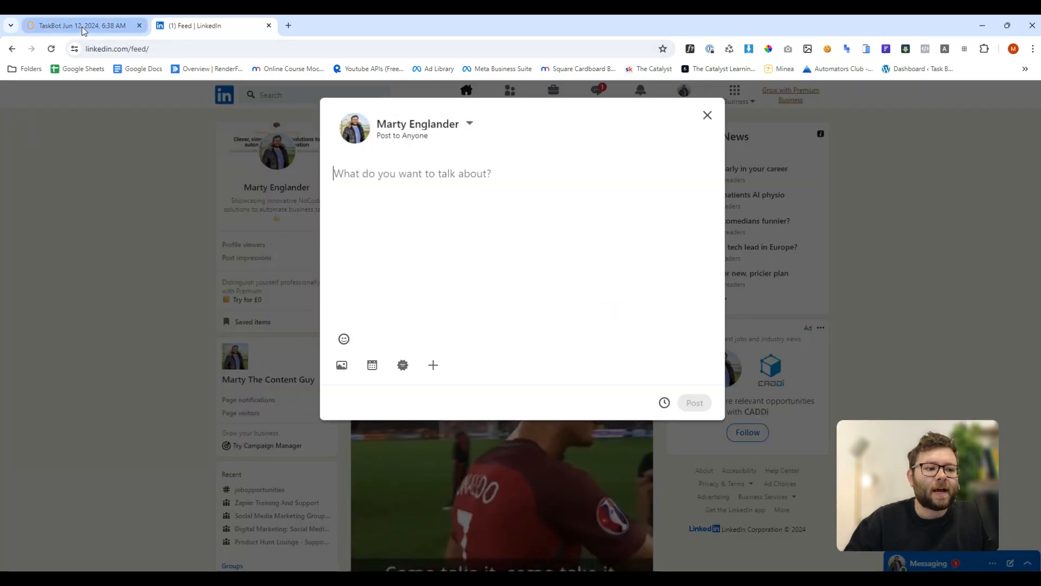
click(78, 25)
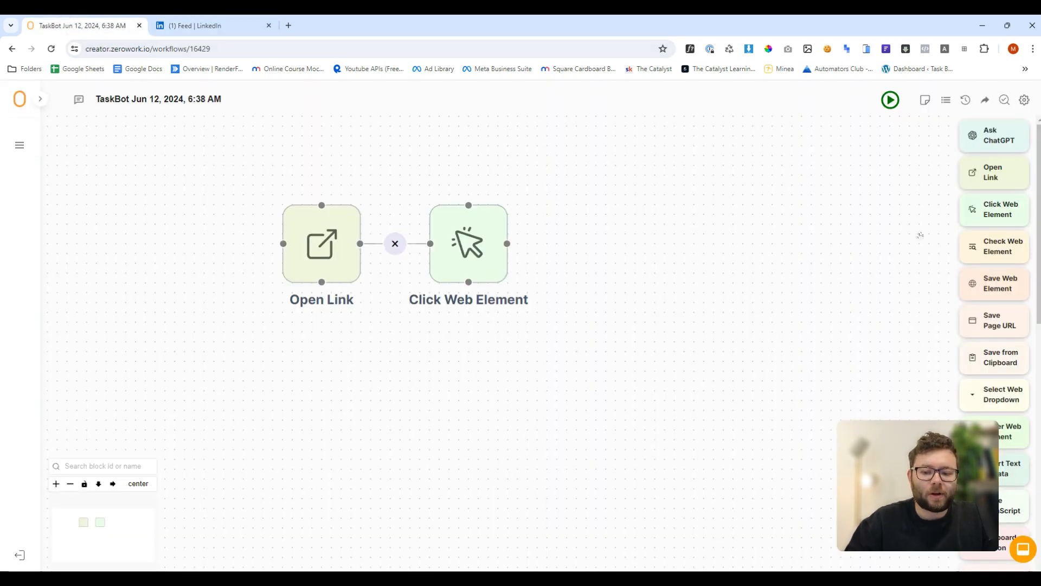
- Save an Insert Text or Data step entering 'Hello world' and link it in
scroll(down, 3)
text(Hello world)
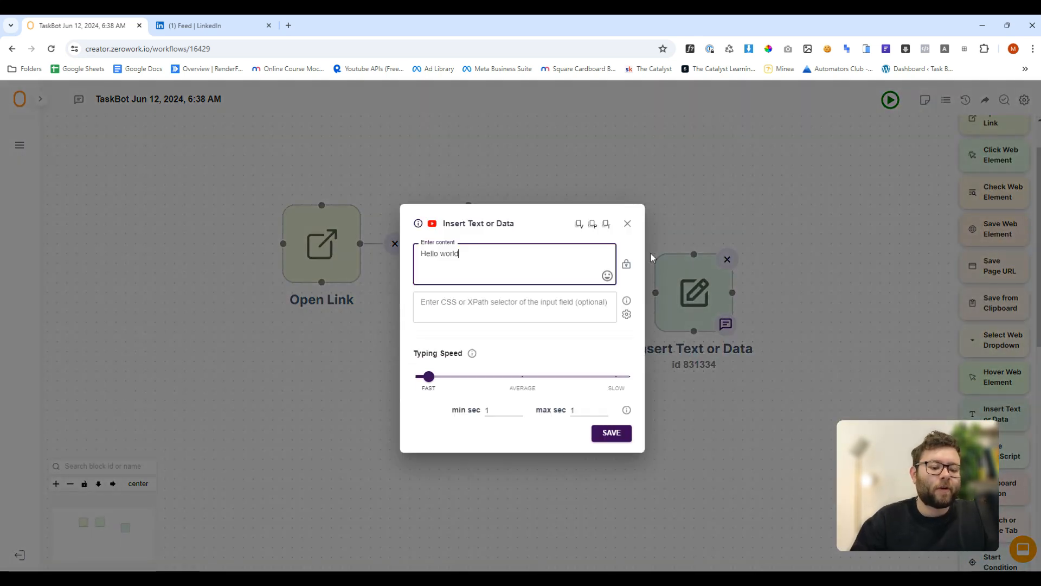
click(627, 223)
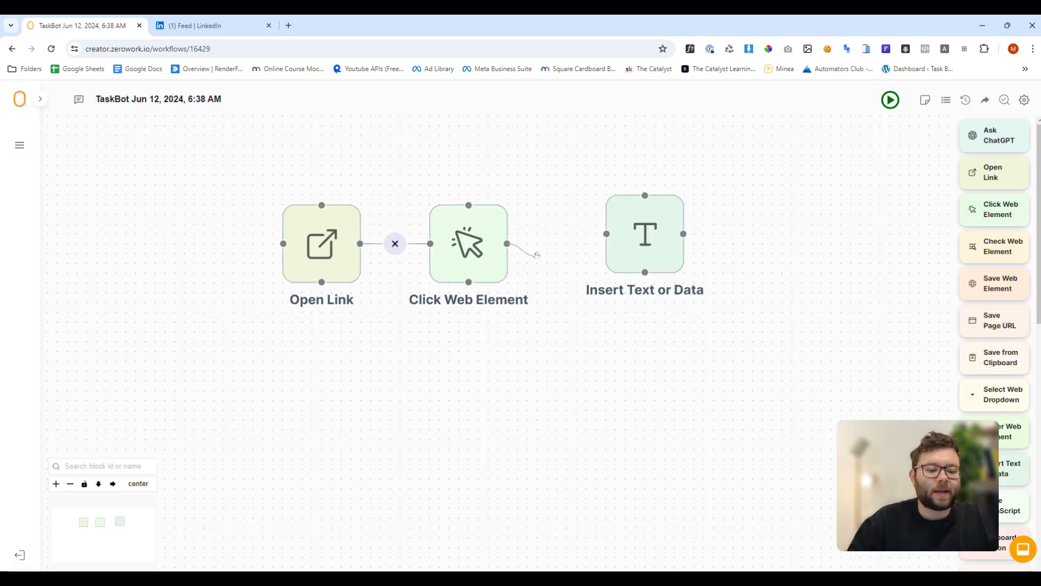
drag(507, 243, 604, 243)
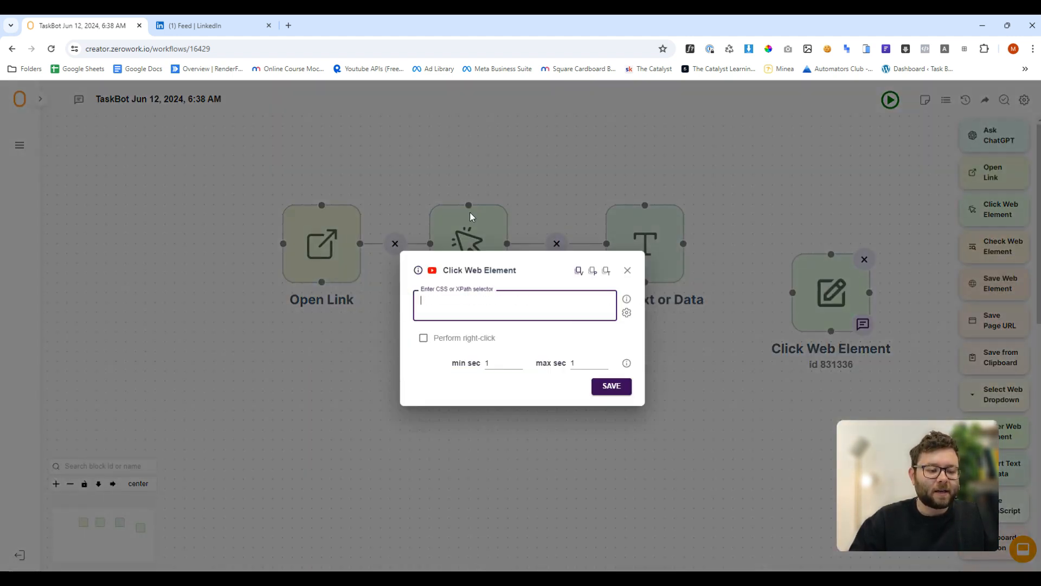
- Add a final Click Web Element step targeting text="Post" and save it
click(196, 25)
text(text="Pos)
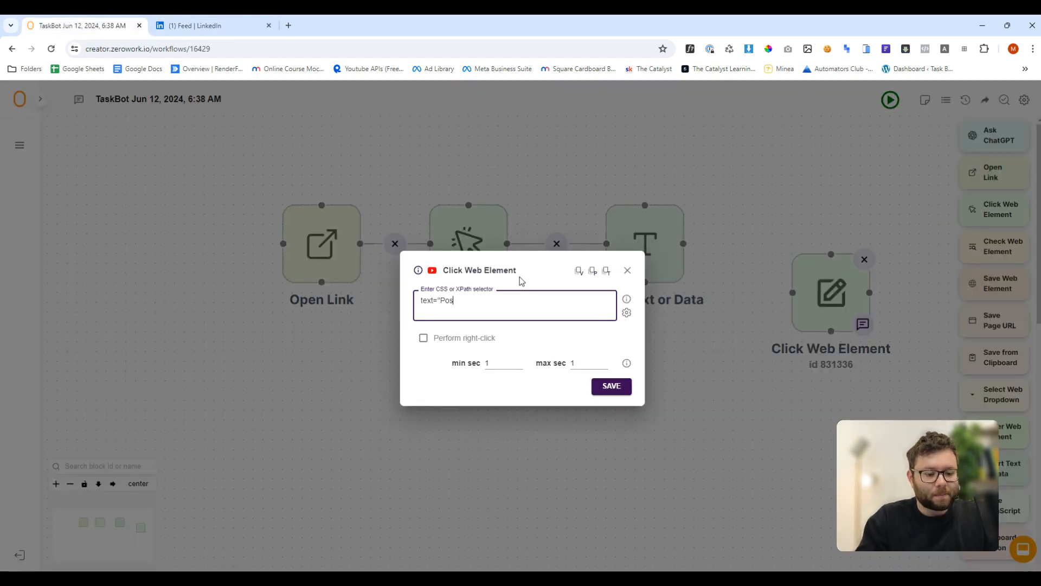
click(612, 386)
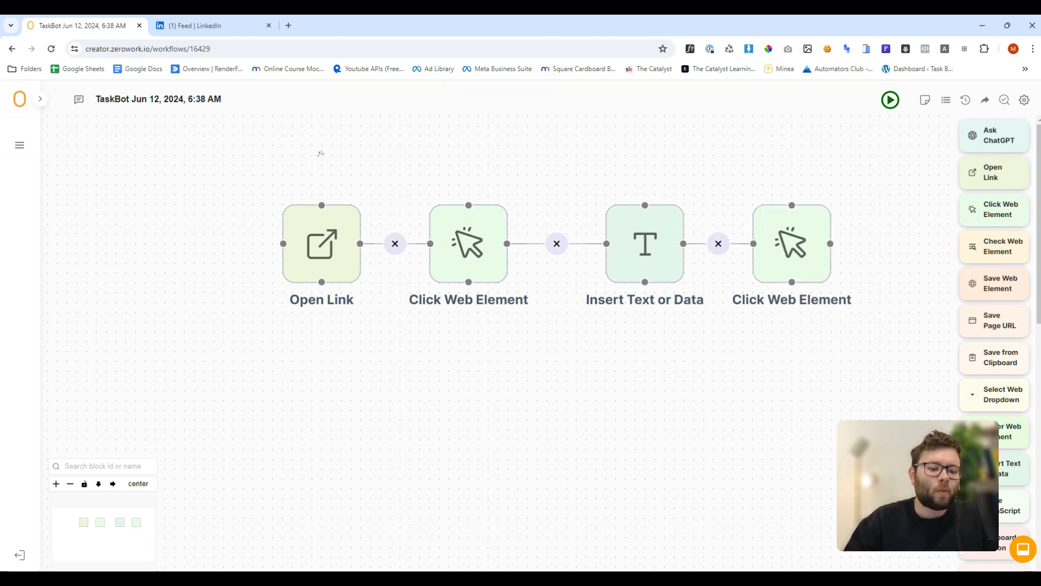
click(197, 26)
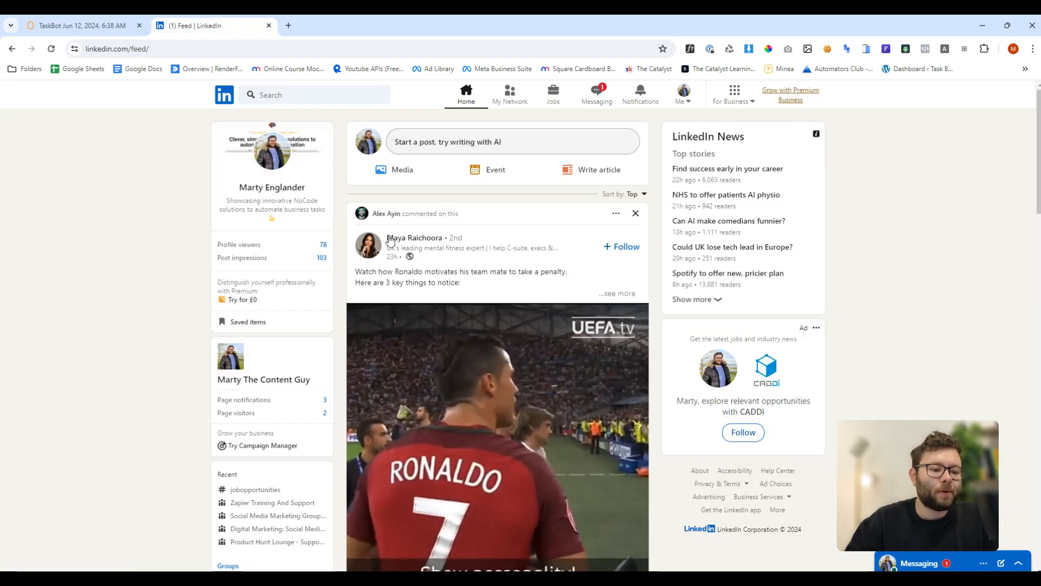